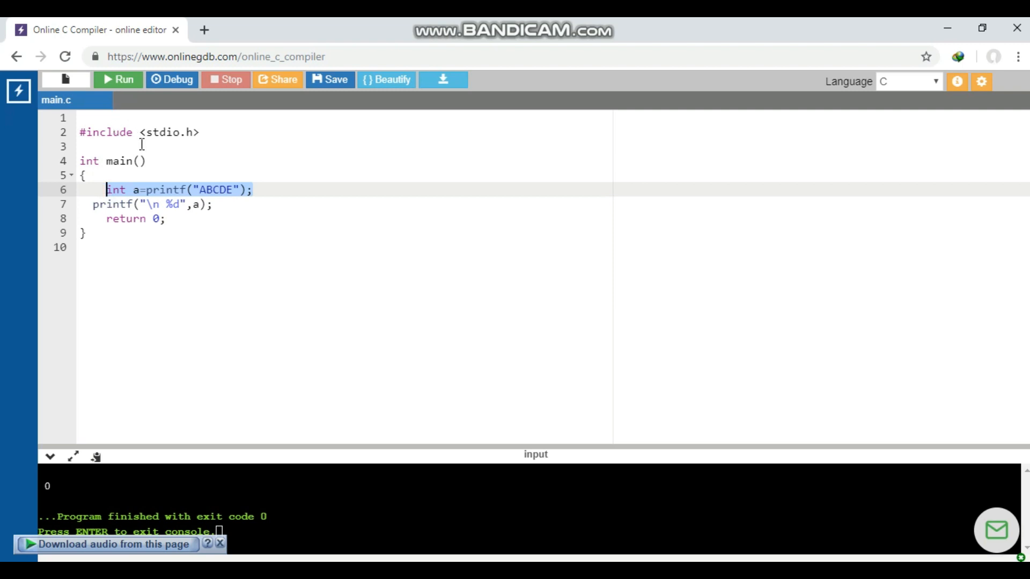
Run the printf-return program so the console shows ABCDE followed by 5
left_click(118, 79)
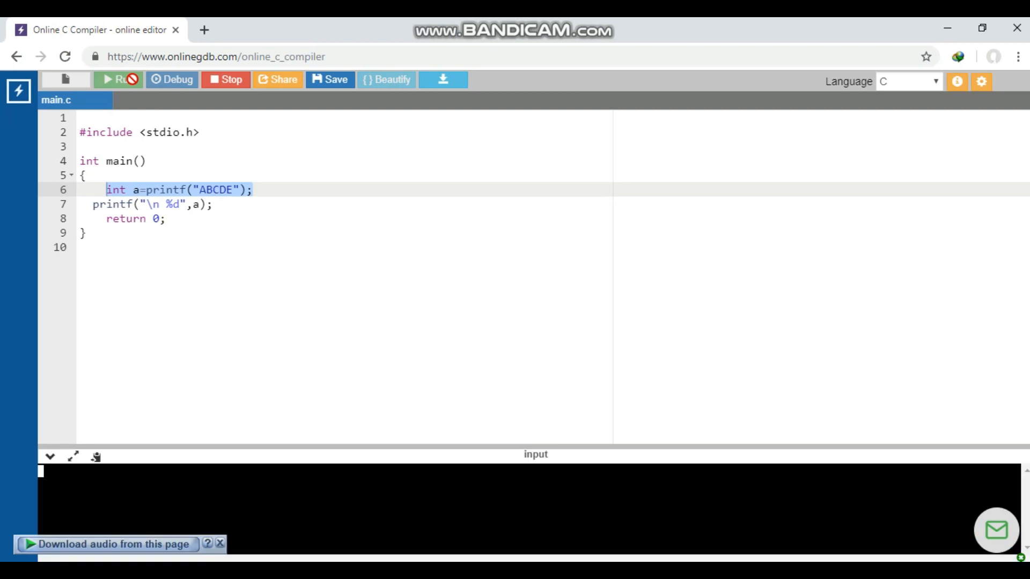
left_click(118, 79)
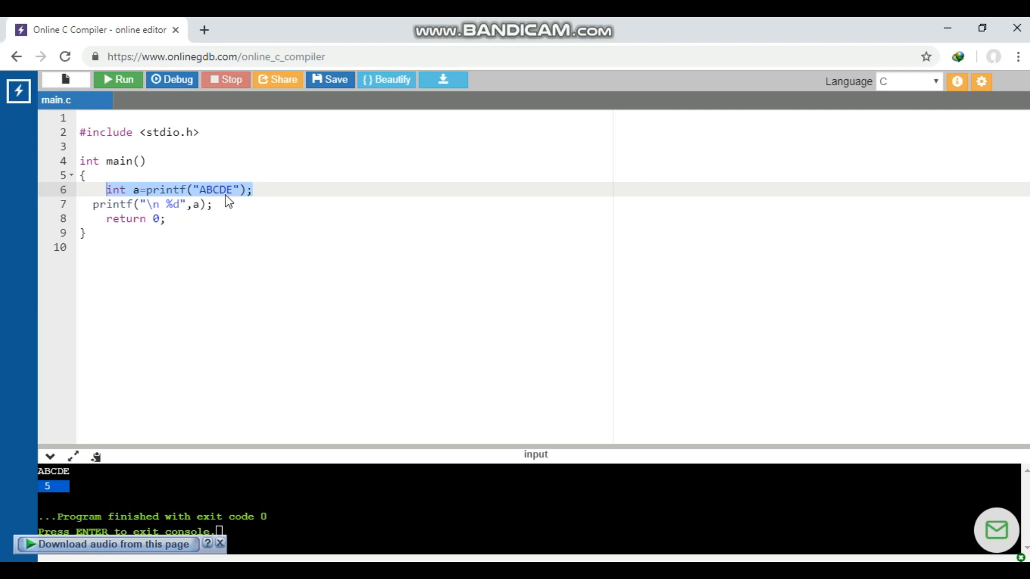
mouse_move(190, 194)
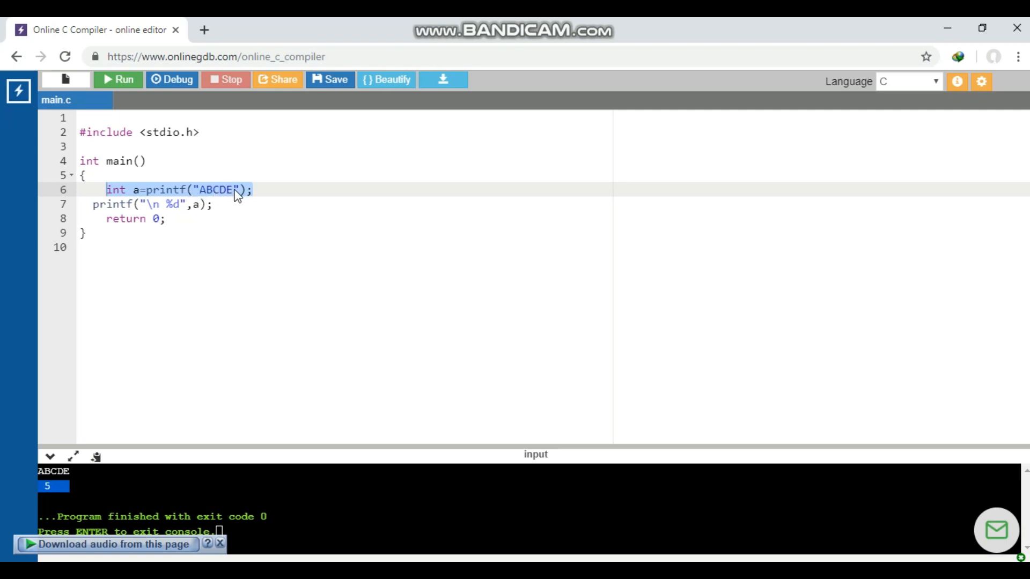
Replace BCDE with BHISHEK, making the string ABHISHEK, and rerun the program
left_click(205, 190)
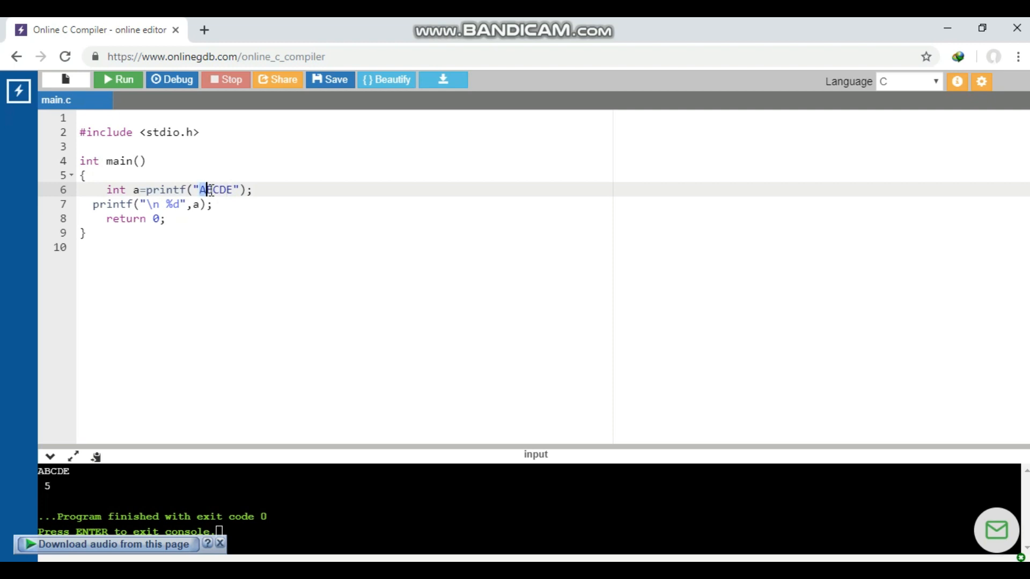
left_click_drag(200, 190, 234, 190)
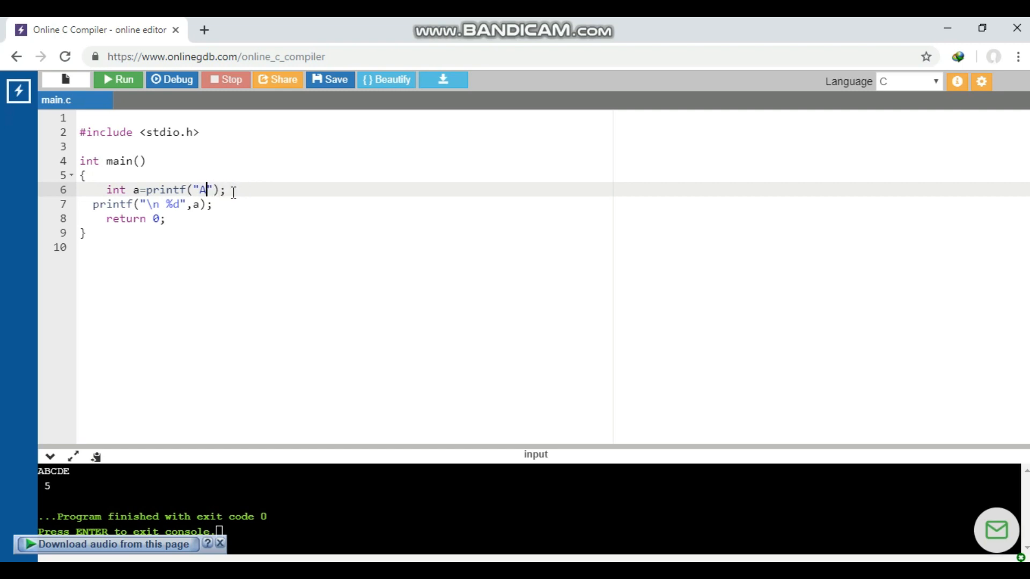
type("BHIS")
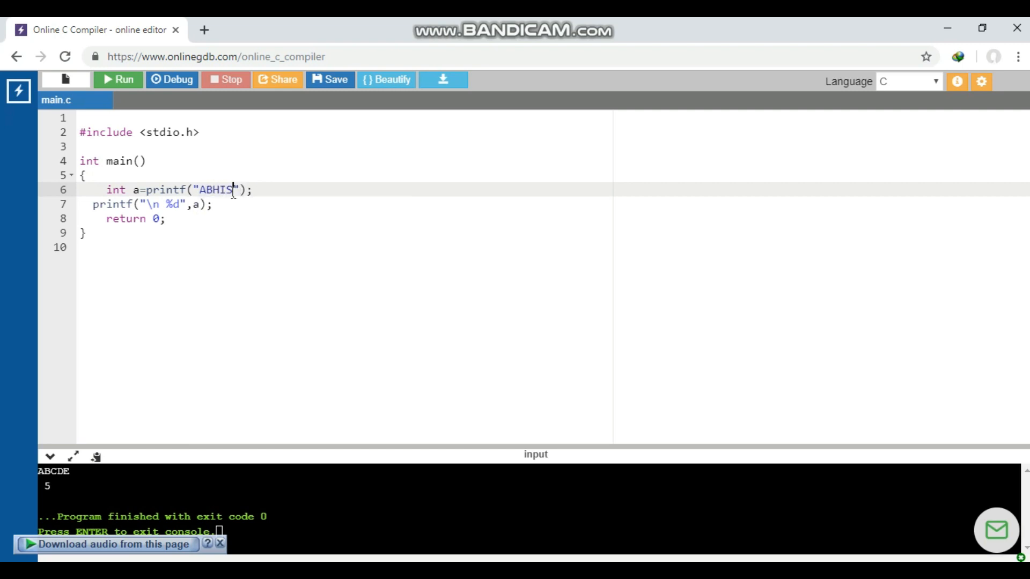
type("HEK")
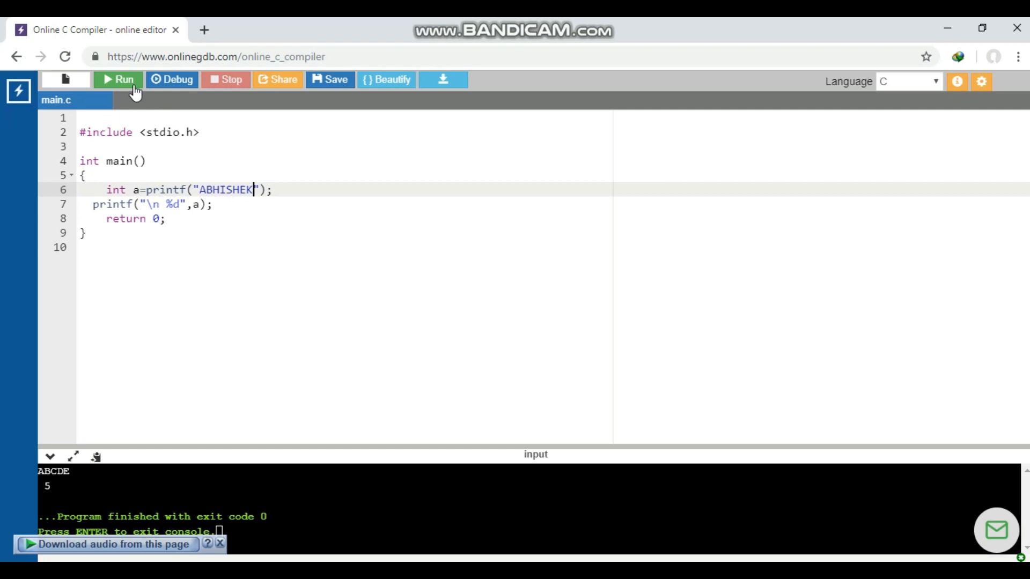
left_click(118, 80)
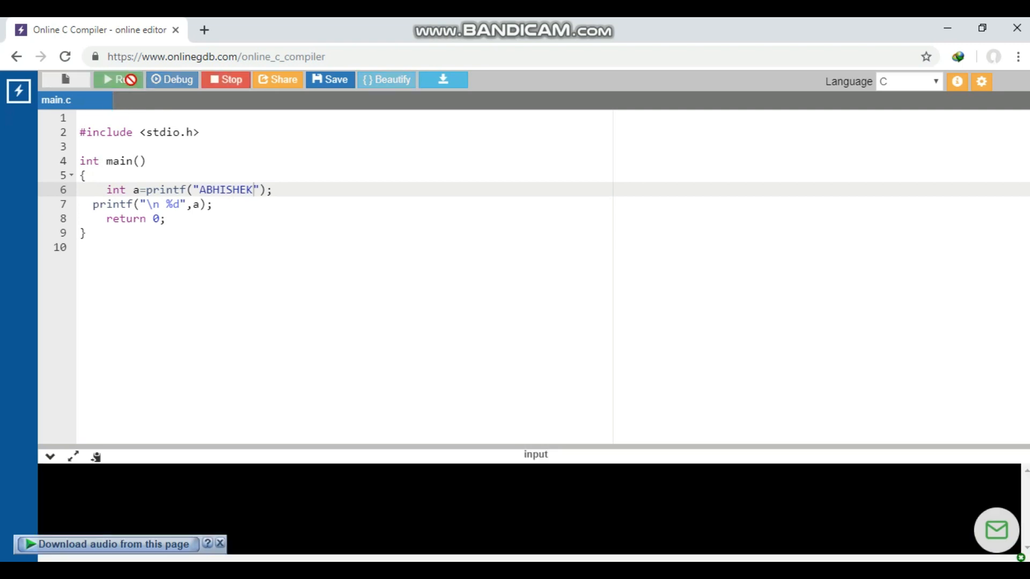
left_click(117, 79)
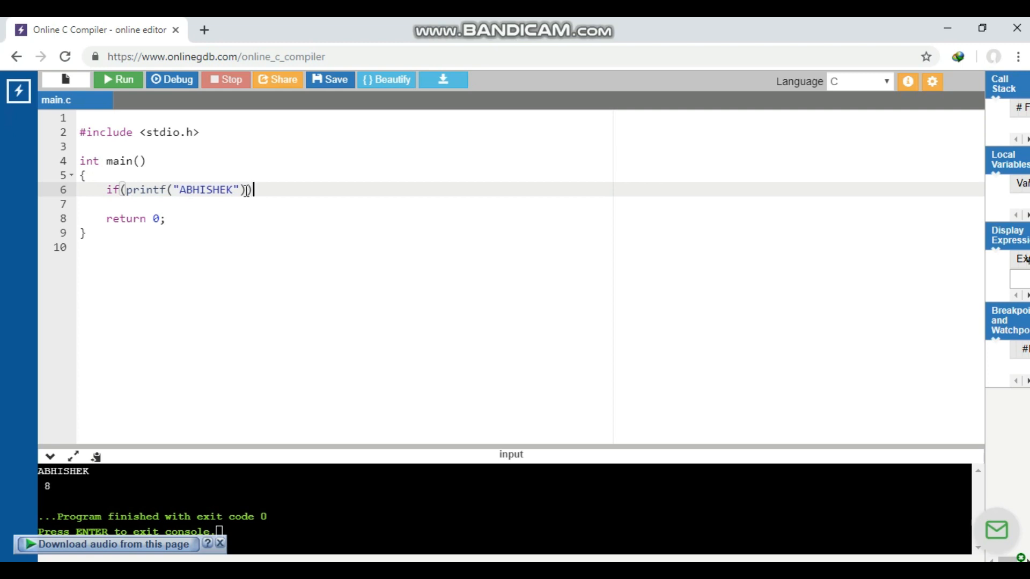
Close the new if block with a brace and run the program
type("}")
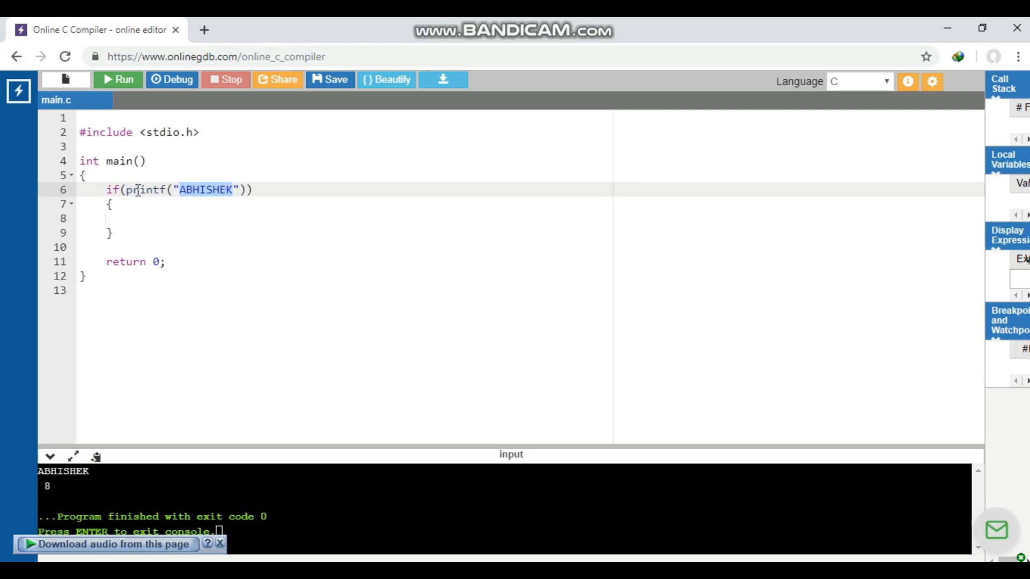
mouse_move(125, 125)
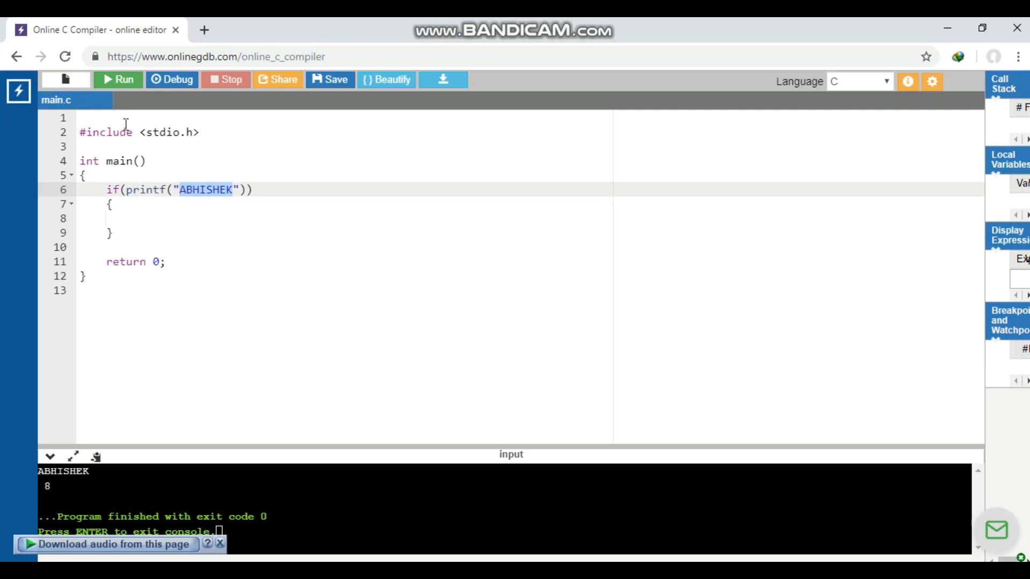
left_click(118, 79)
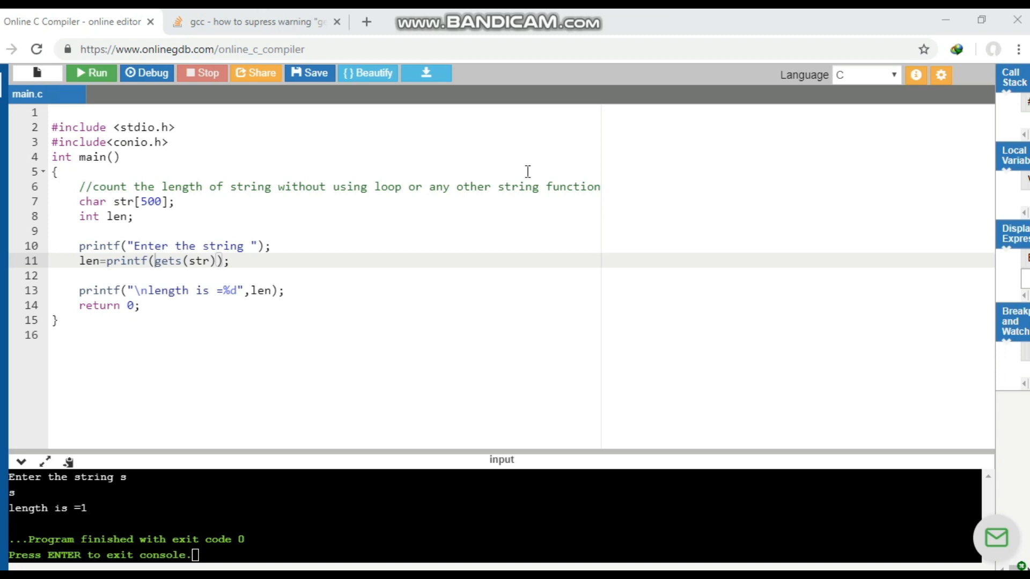
mouse_move(287, 197)
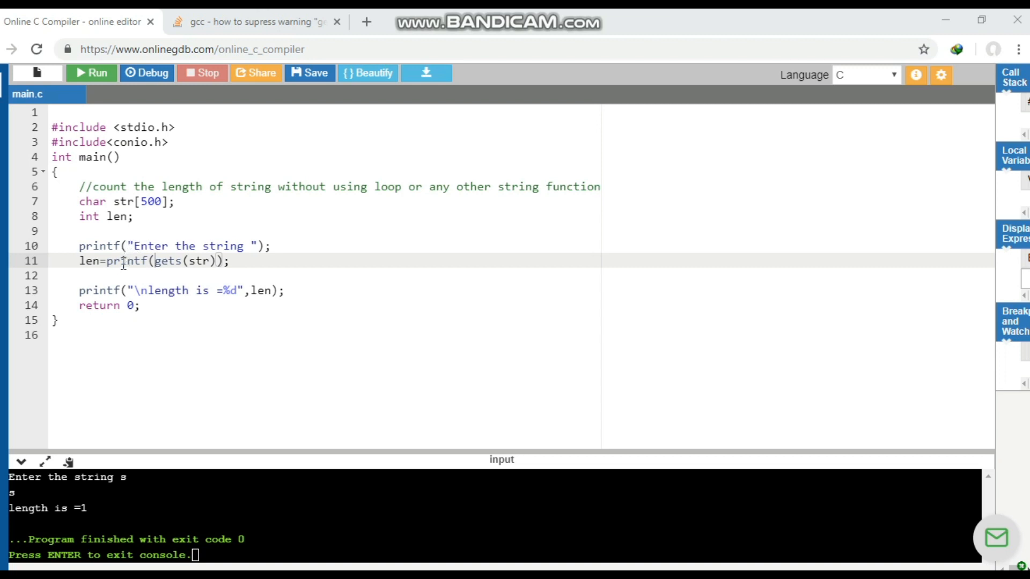
Highlight the printf call and its gets(str) argument on line 11
double_click(122, 261)
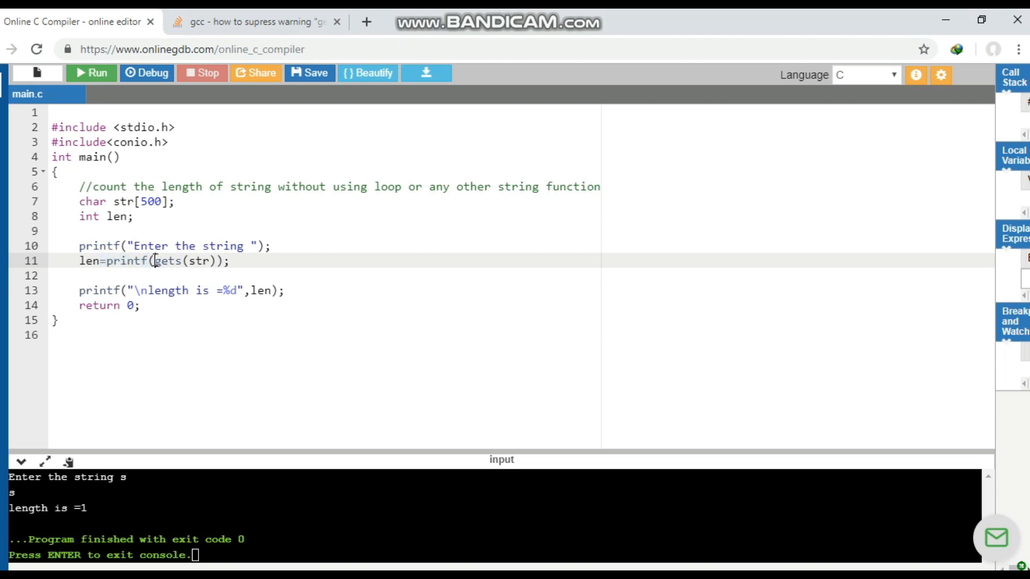
left_click_drag(153, 261, 210, 261)
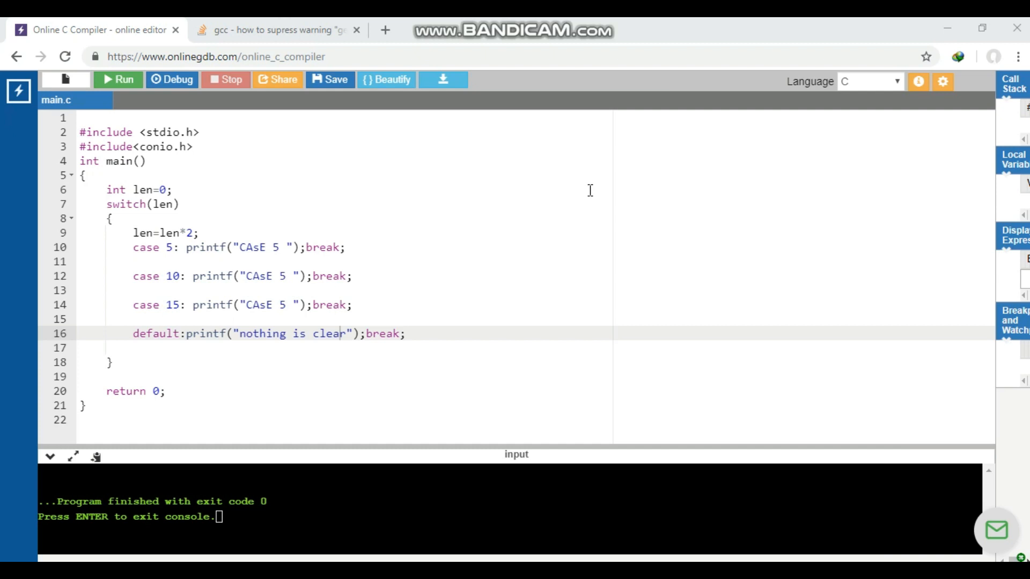
mouse_move(158, 193)
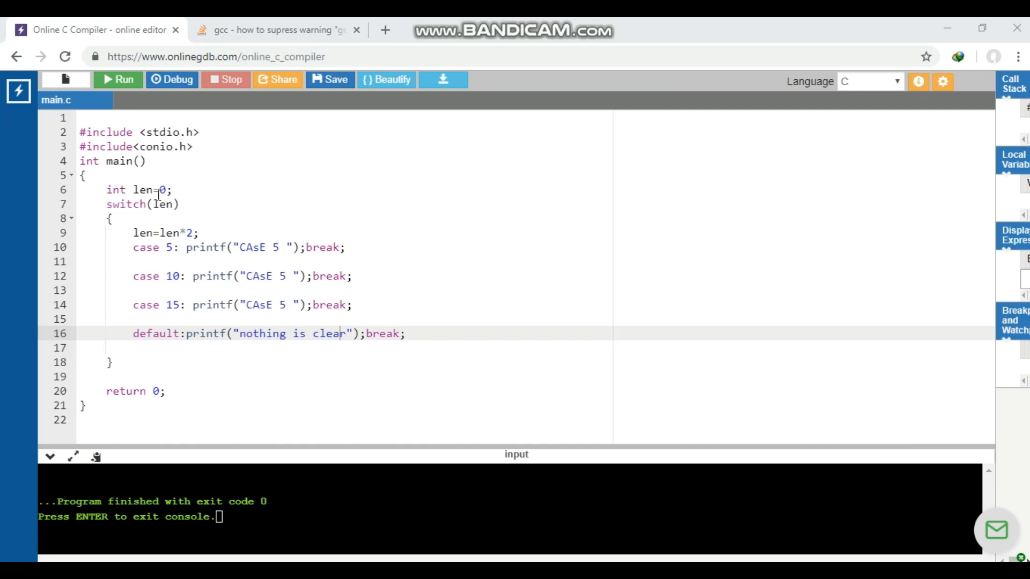
mouse_move(132, 229)
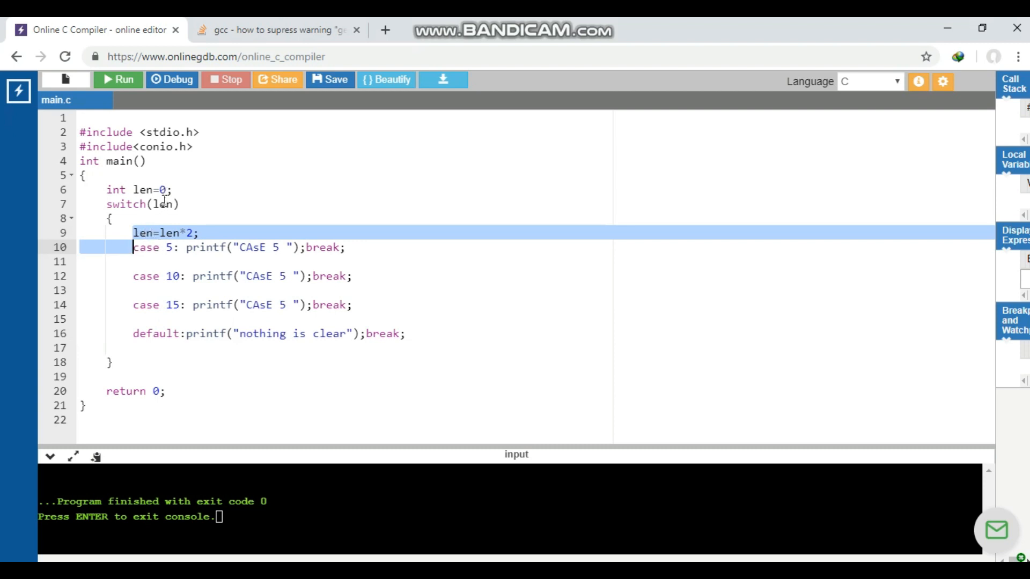
mouse_move(190, 240)
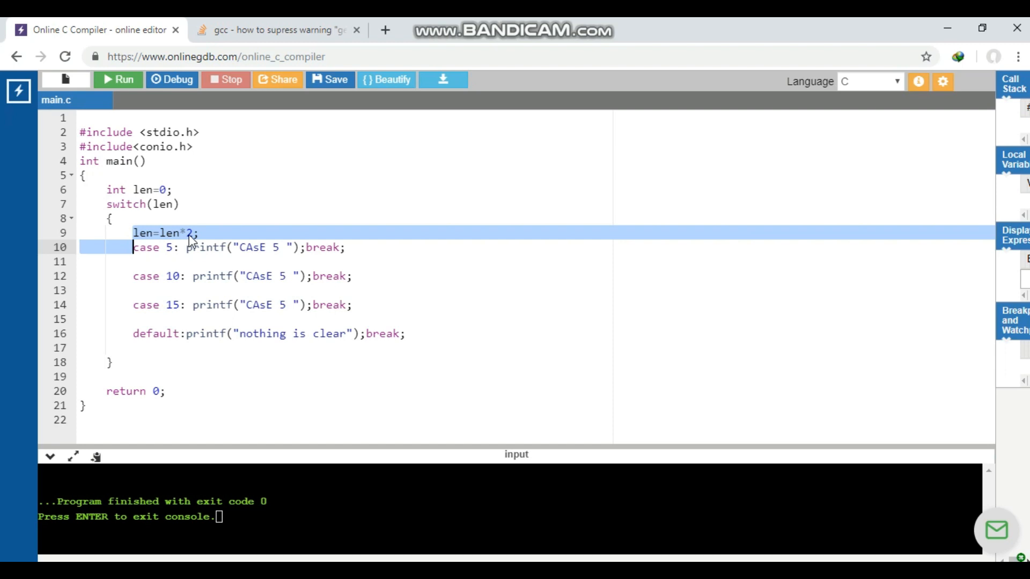
mouse_move(143, 333)
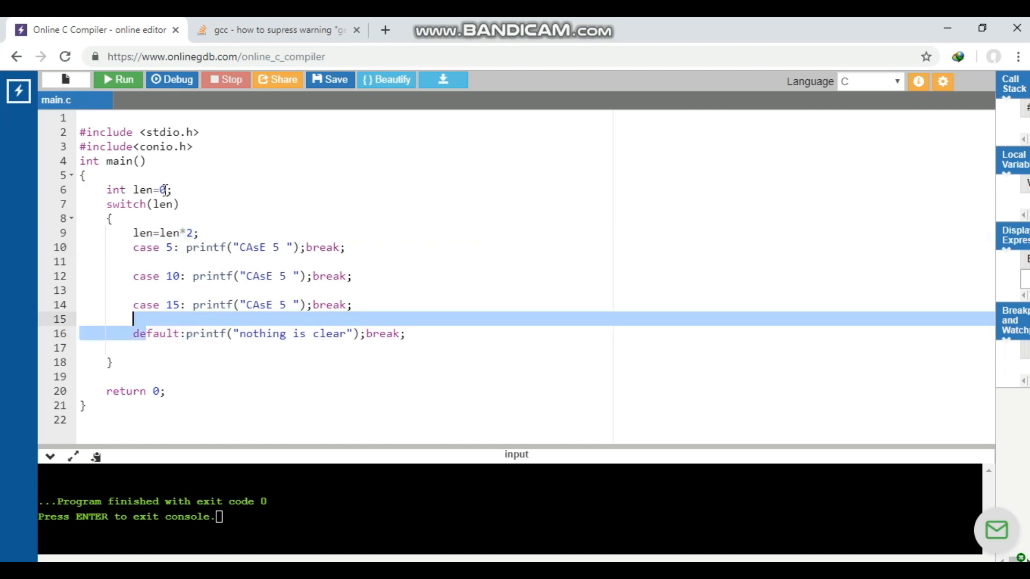
Change the switch demo's initial value to int len=5
left_click(159, 190)
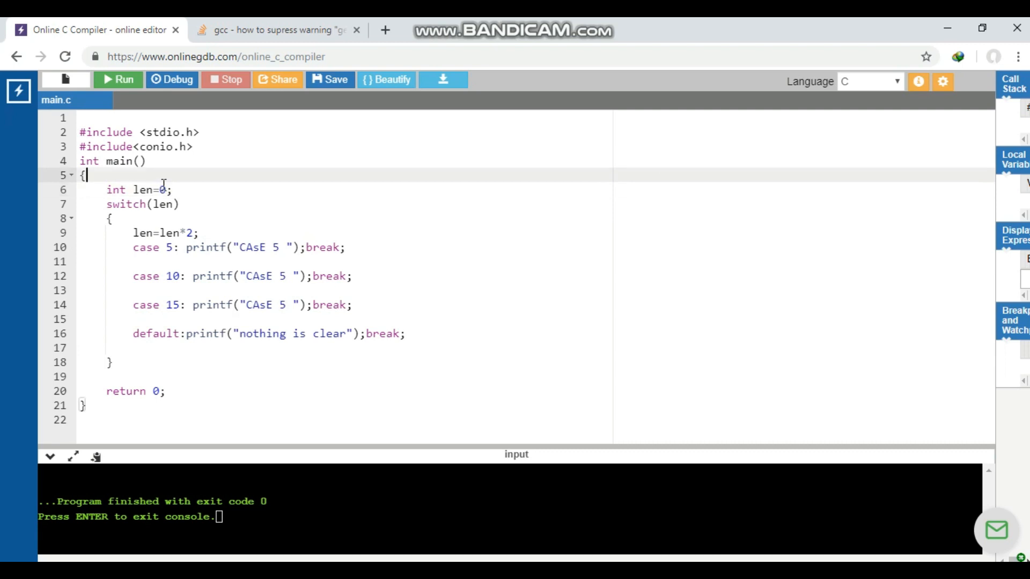
type("5")
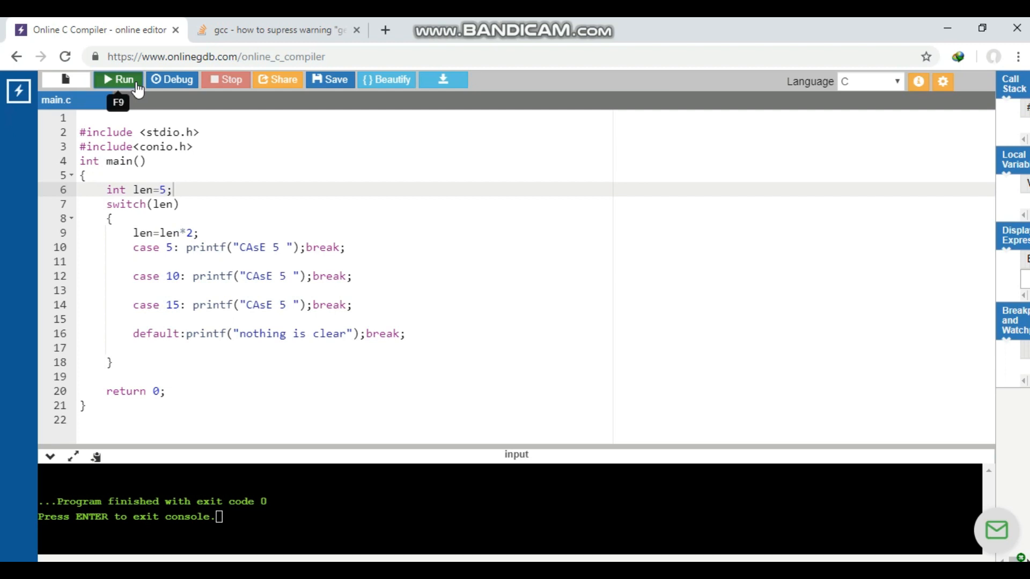
Run the switch program with len 5, edit in 10, and run again
left_click(118, 79)
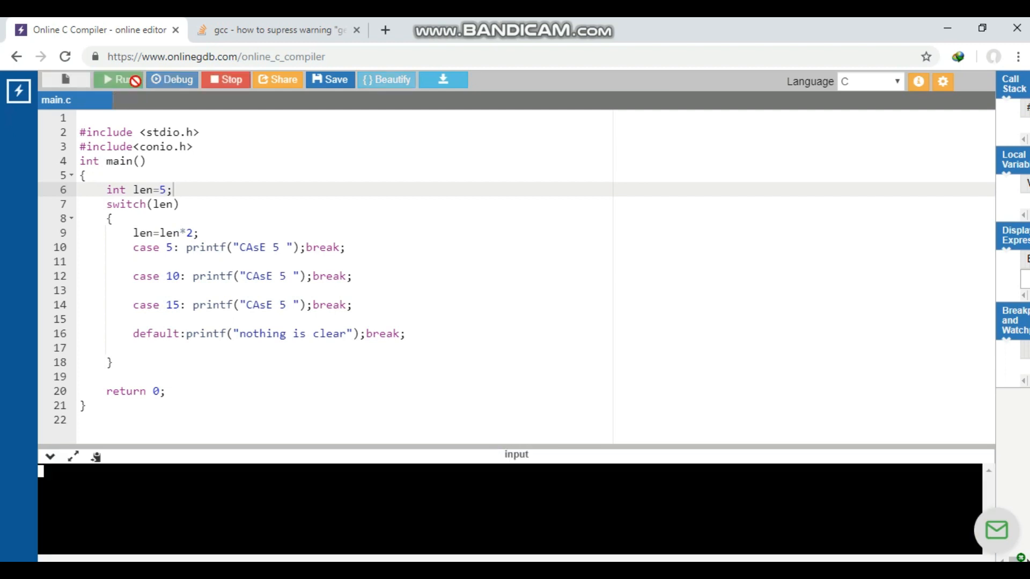
left_click(117, 80)
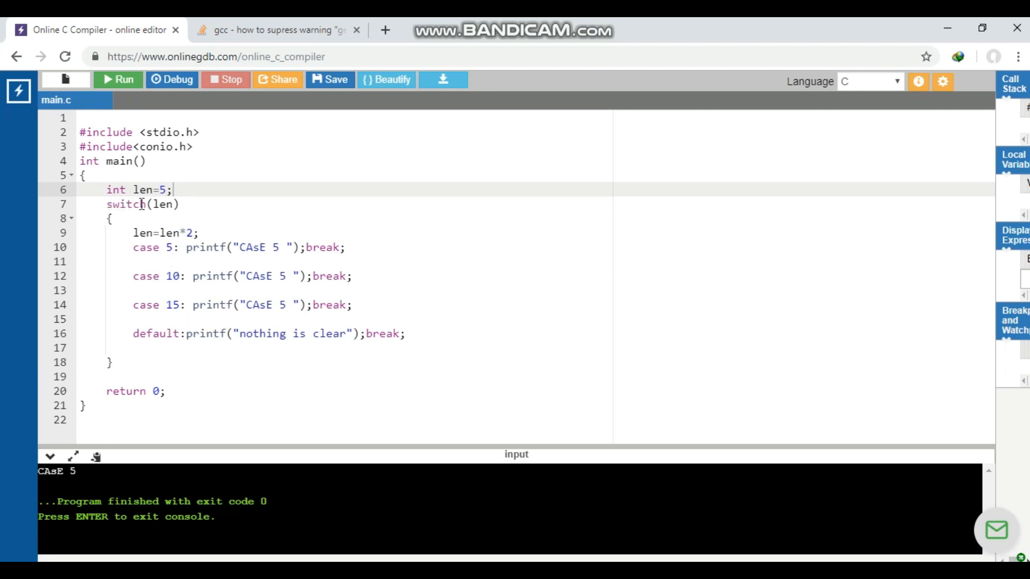
left_click(134, 232)
type("+")
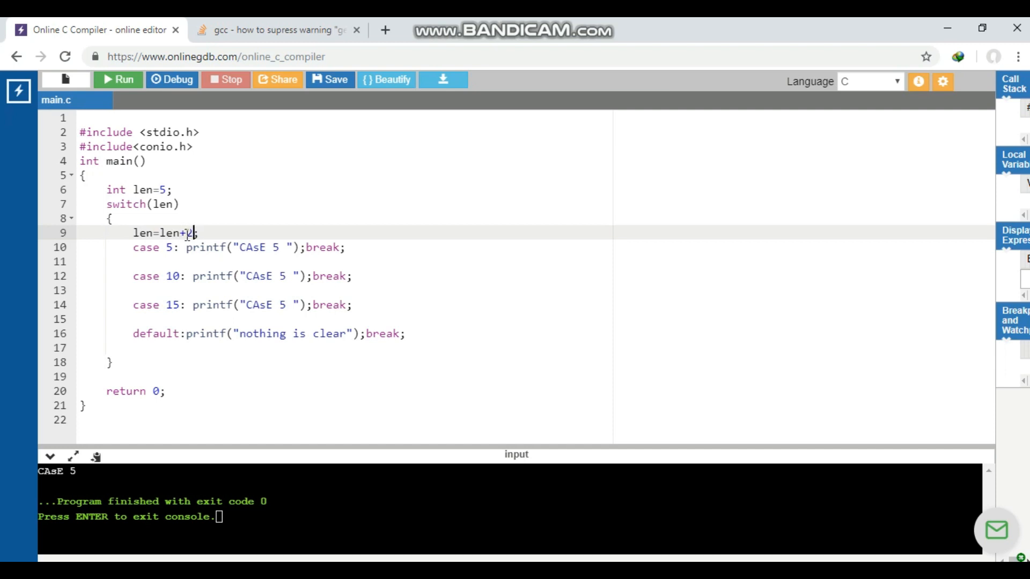
type("10")
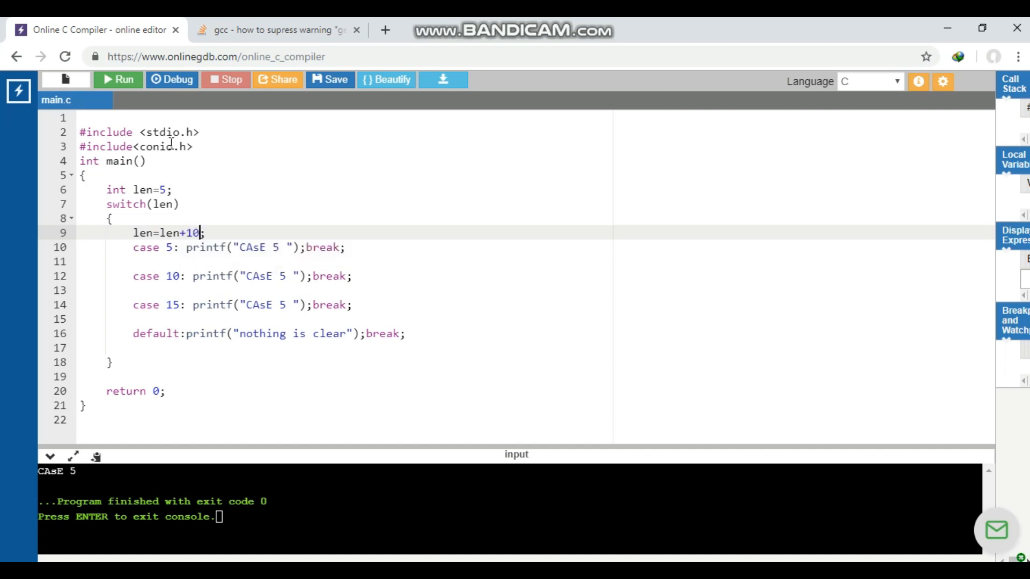
left_click(118, 79)
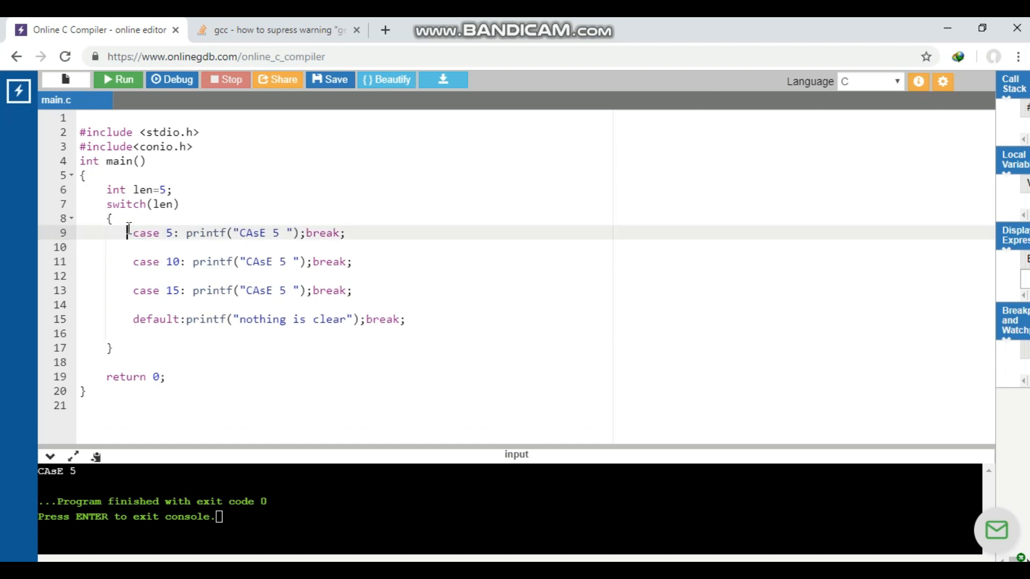
Insert printf("hello") at the top of the switch block
type("pr")
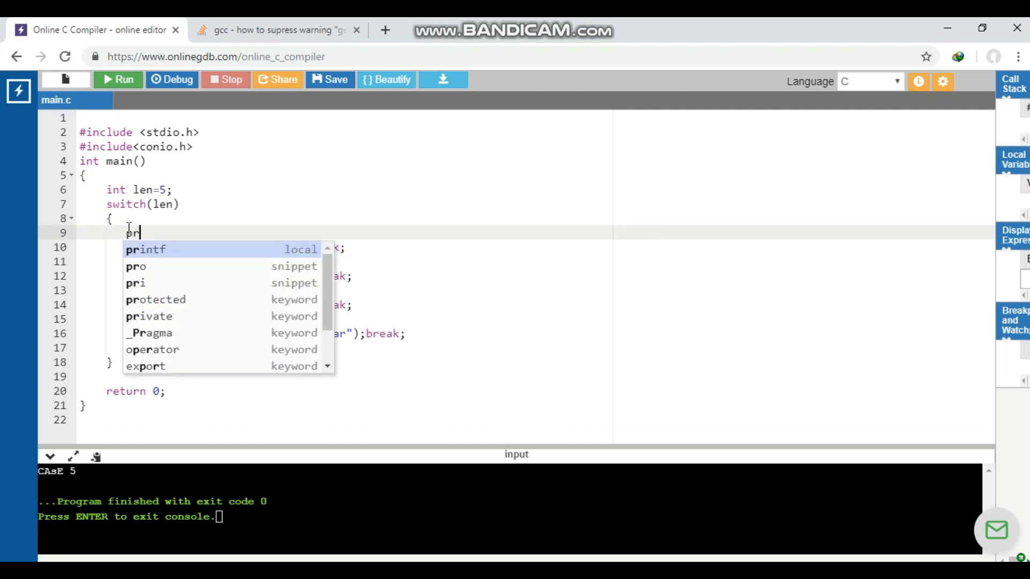
left_click(145, 249)
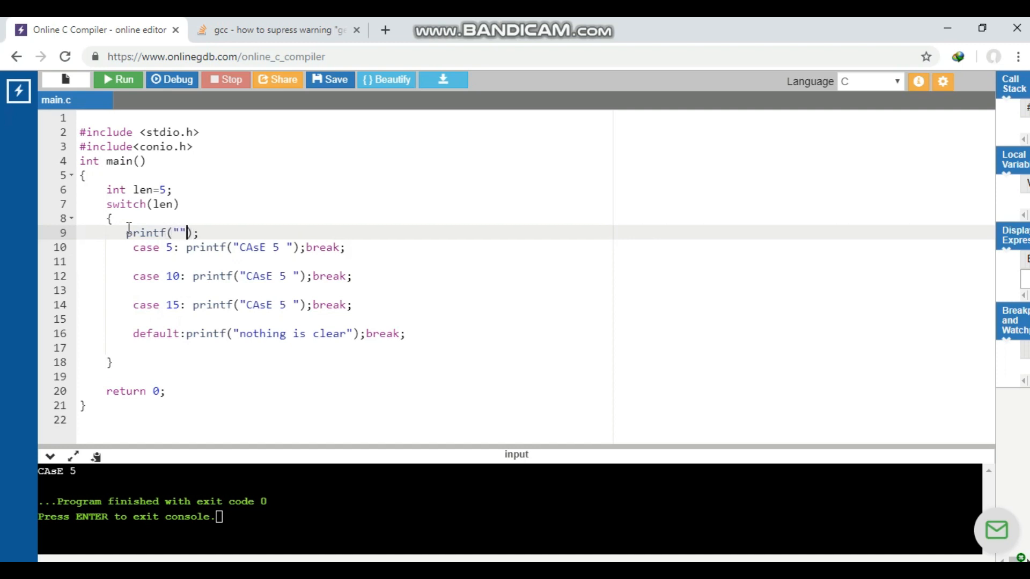
type("hello")
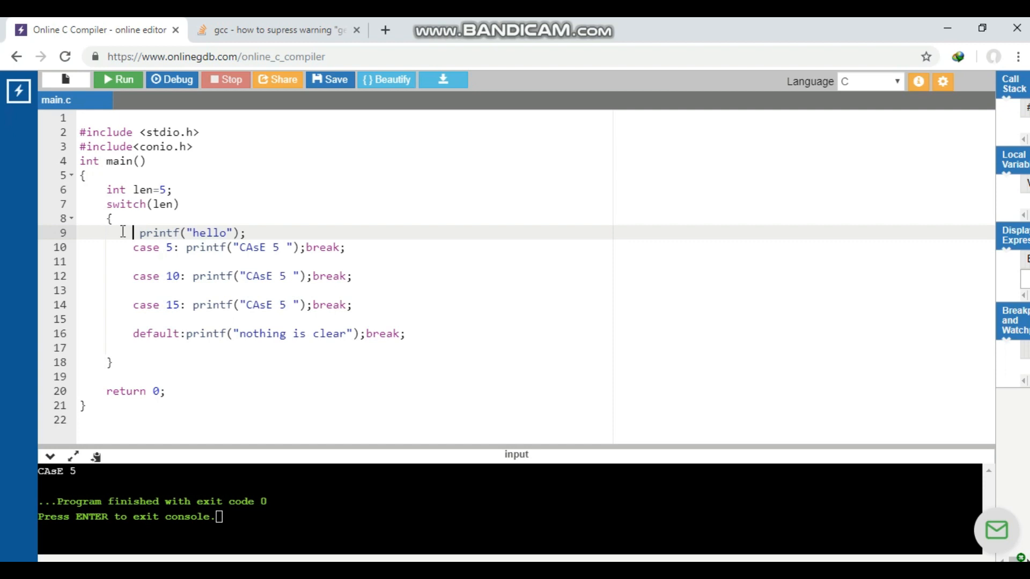
mouse_move(131, 232)
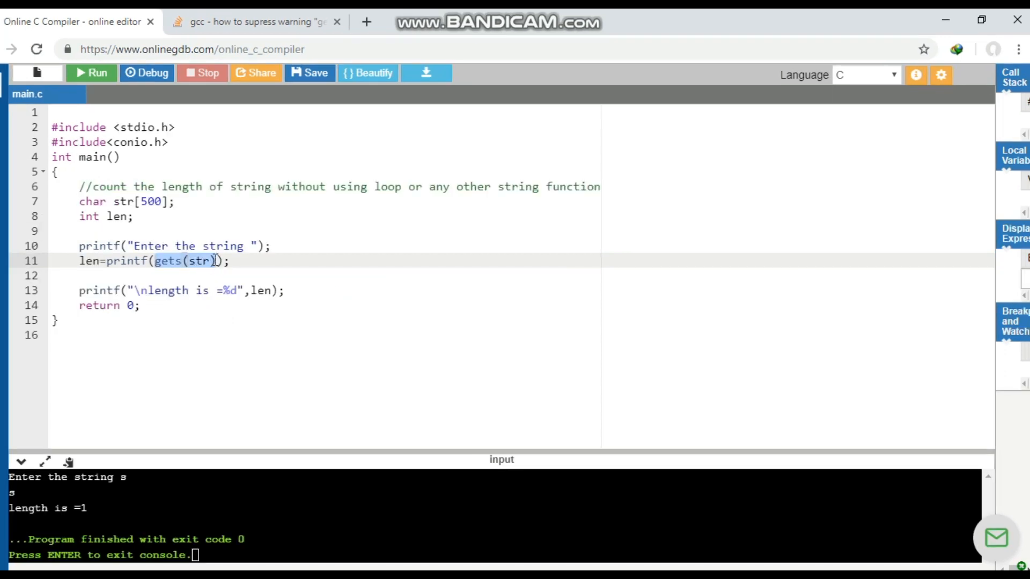
mouse_move(185, 266)
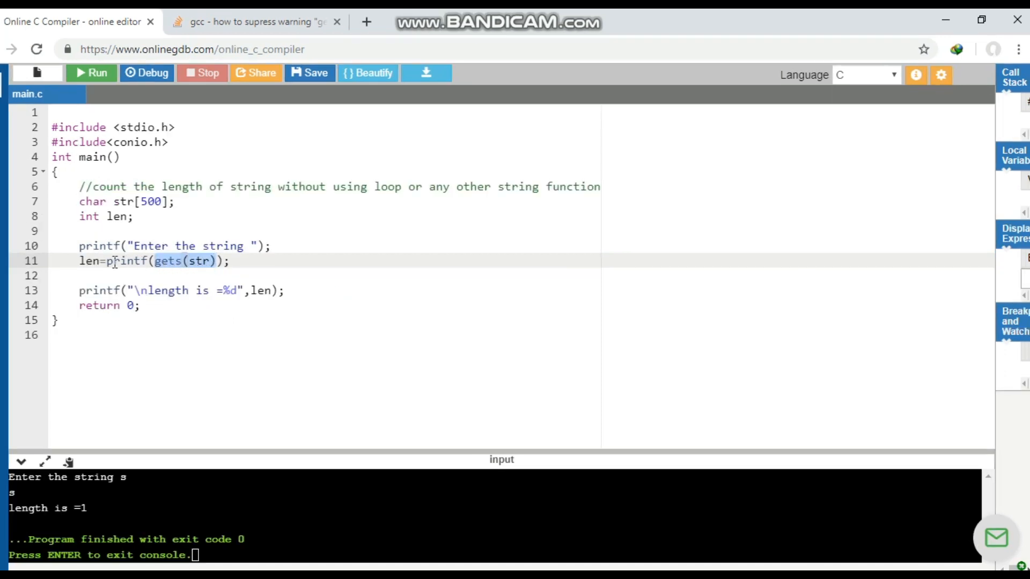
mouse_move(91, 261)
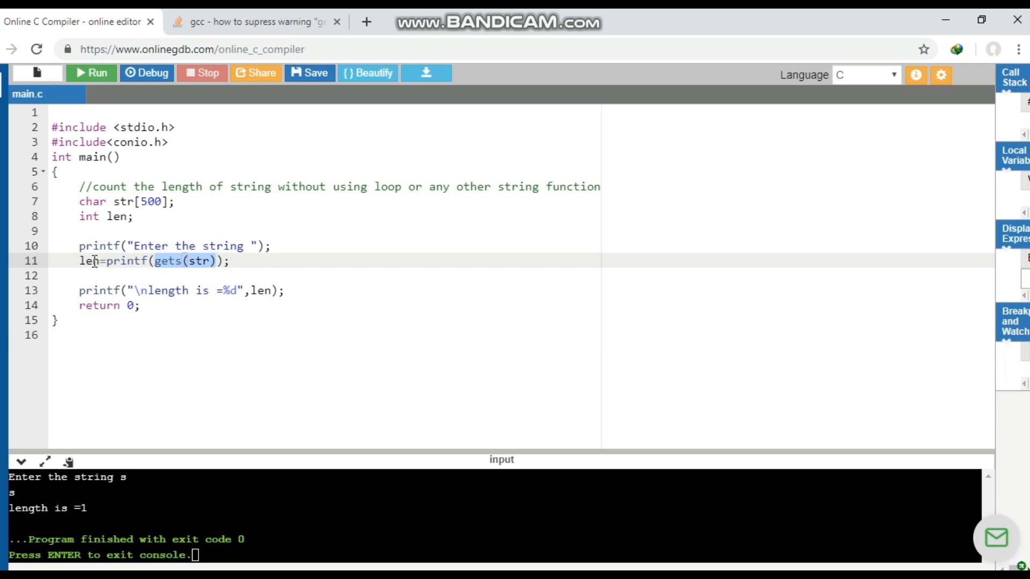
Run the string-length program with input ABhI and highlight the length 4 result
left_click(93, 260)
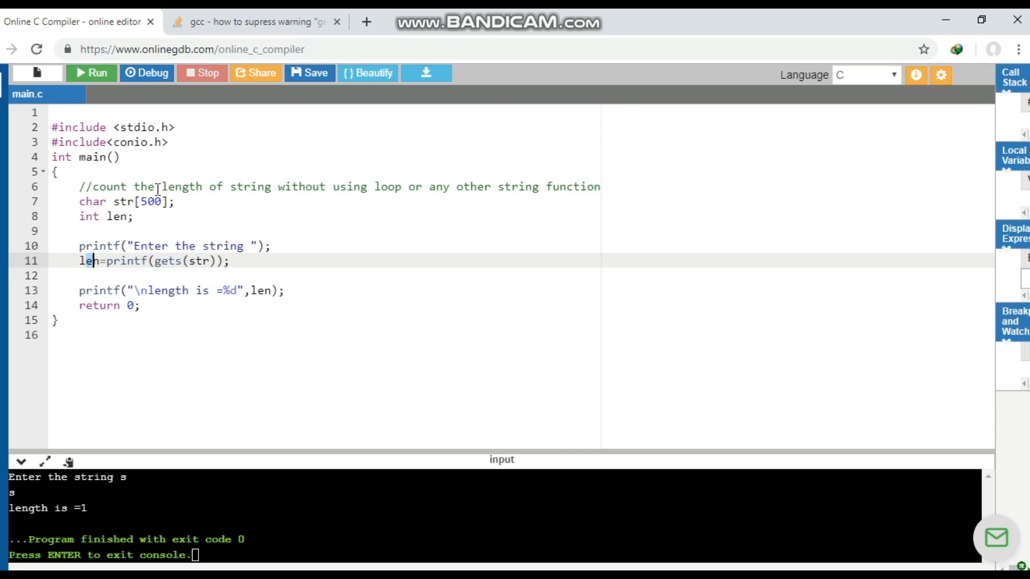
left_click(91, 73)
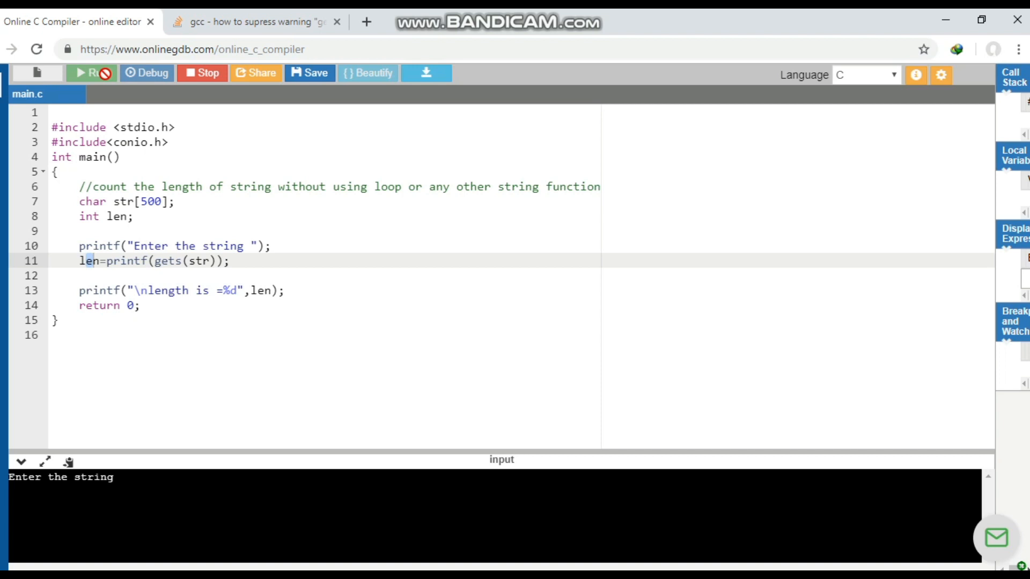
type("ABhI")
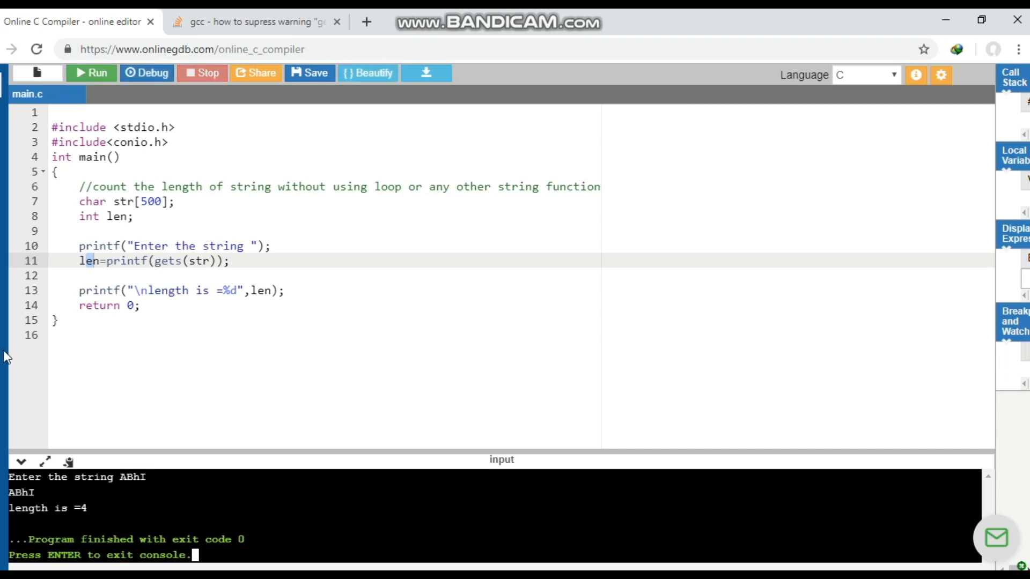
left_click_drag(57, 508, 87, 508)
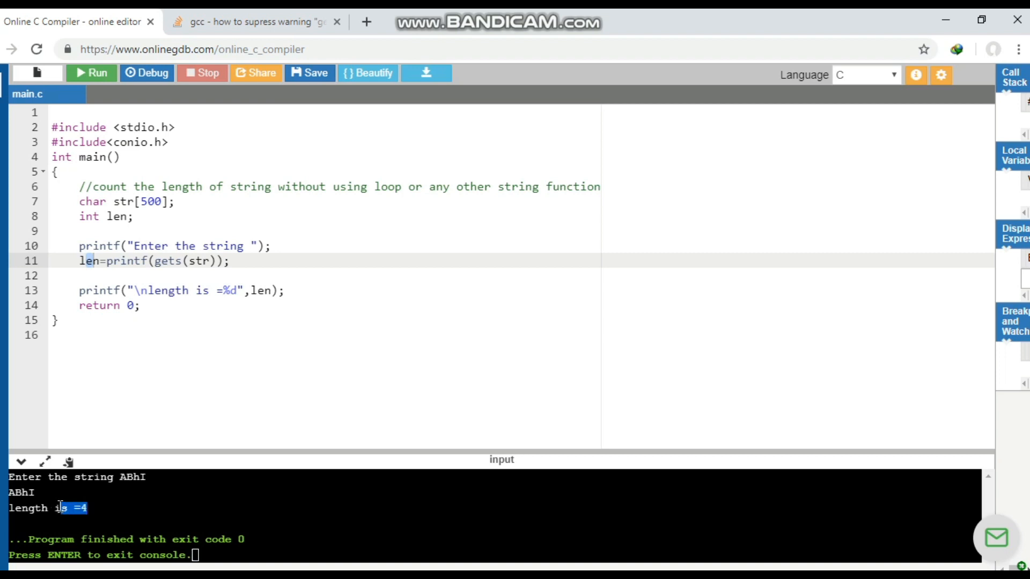
left_click(138, 304)
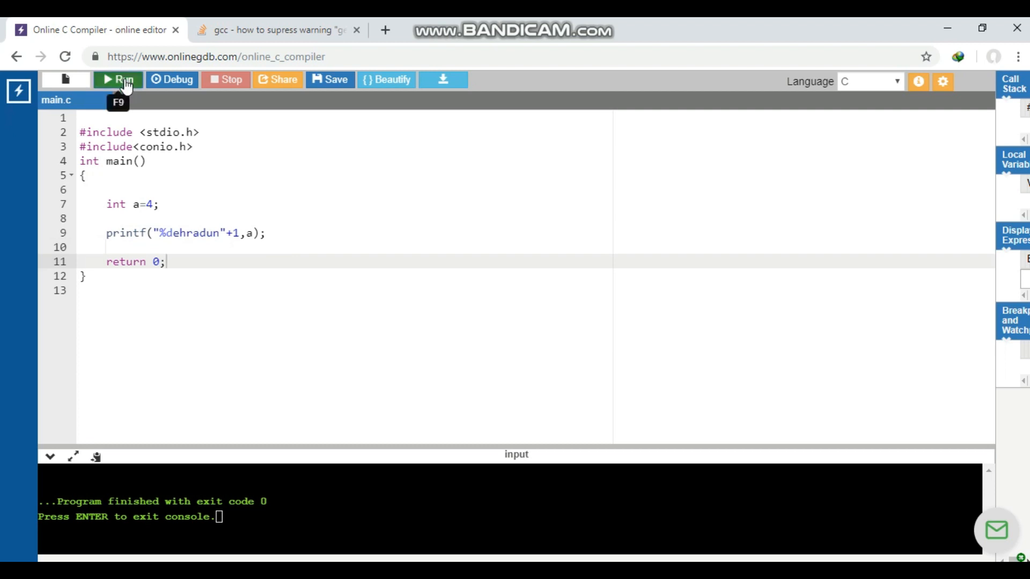
Run the dehradun program and add the comment "no role of this statement" after int a=4
left_click(117, 80)
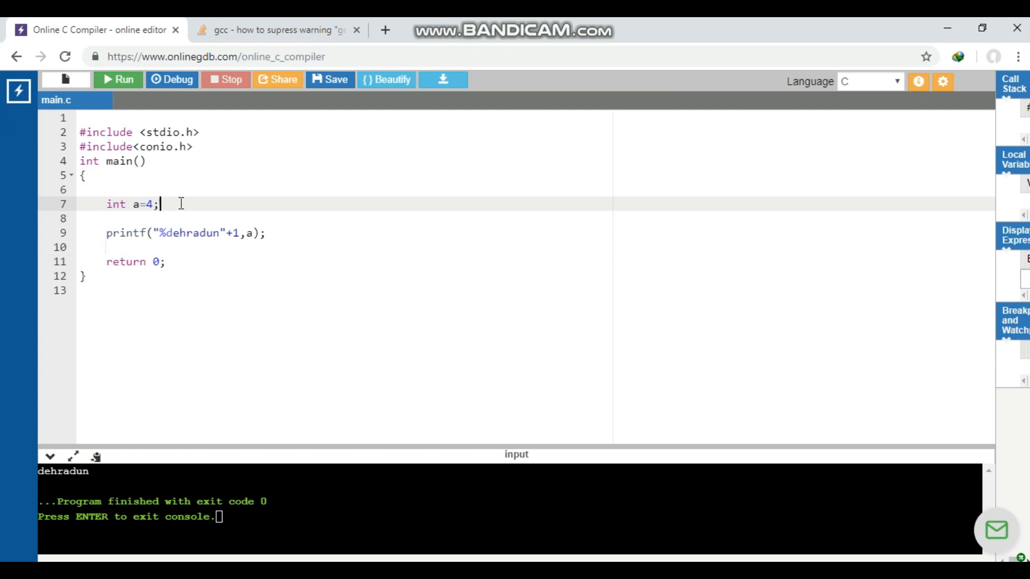
type("//no reo")
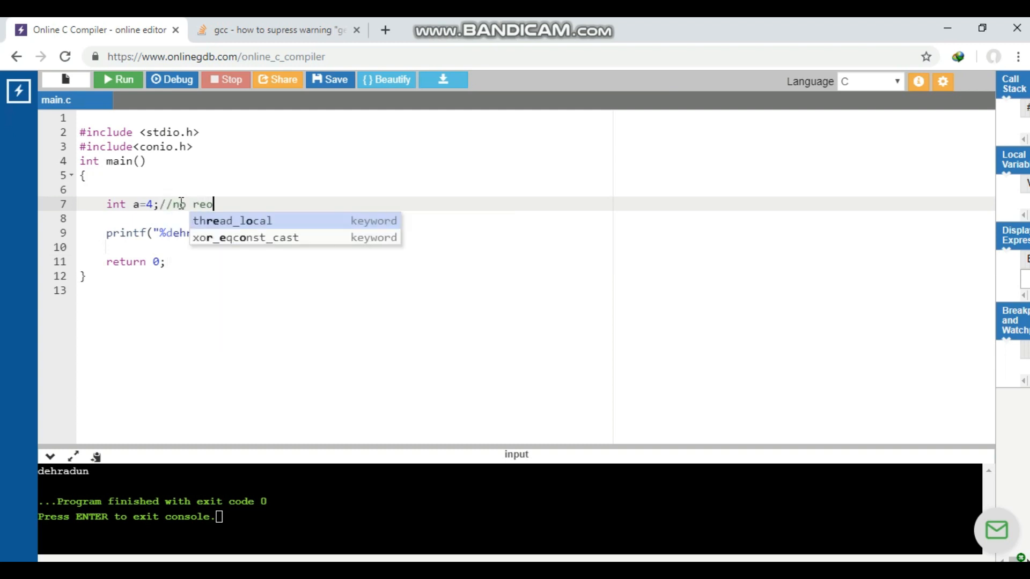
type("le of")
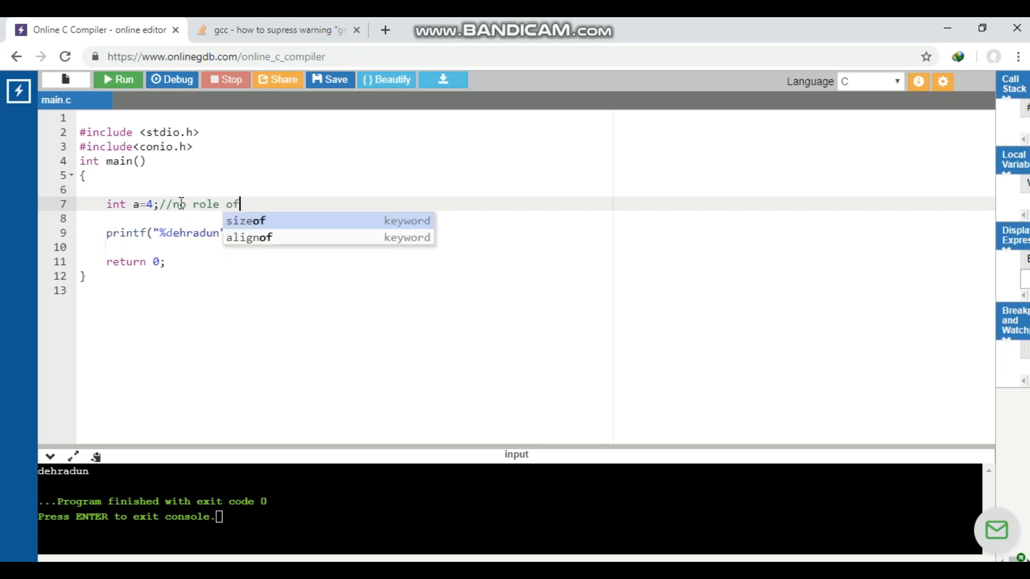
type("this stat")
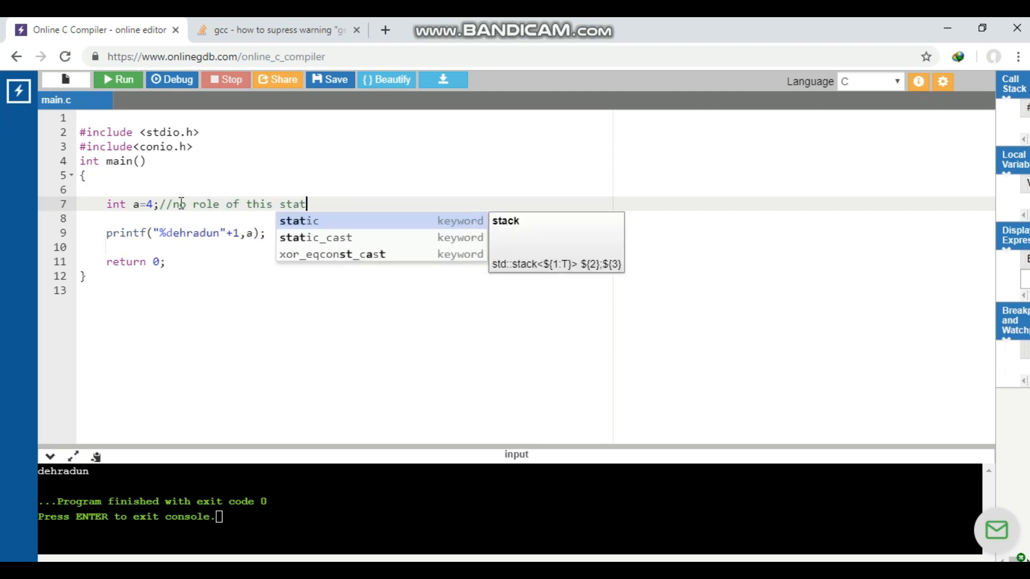
type("ement")
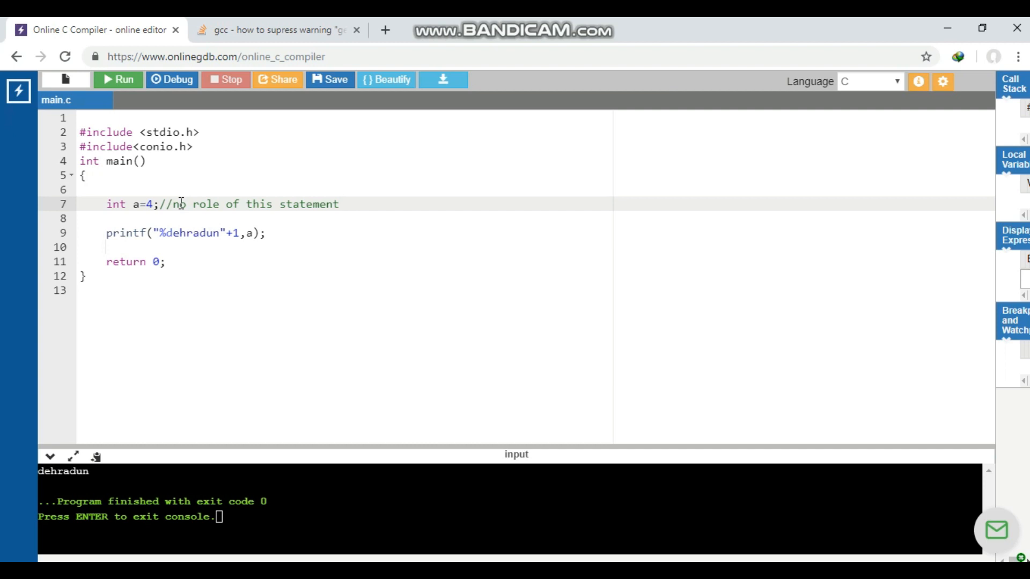
mouse_move(215, 233)
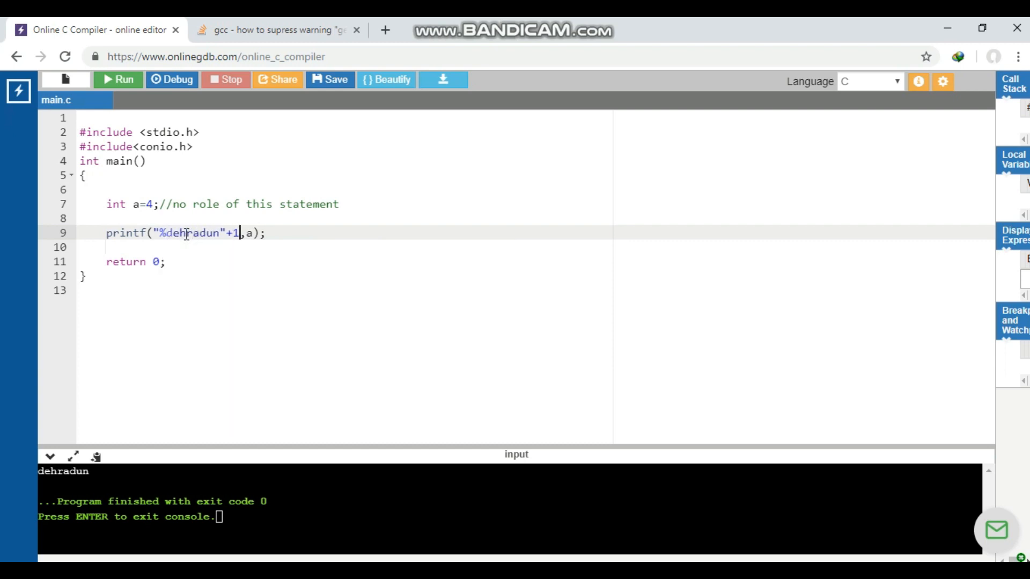
Change the offset to +4, rerun to print radun, and highlight radun in the code
type("4")
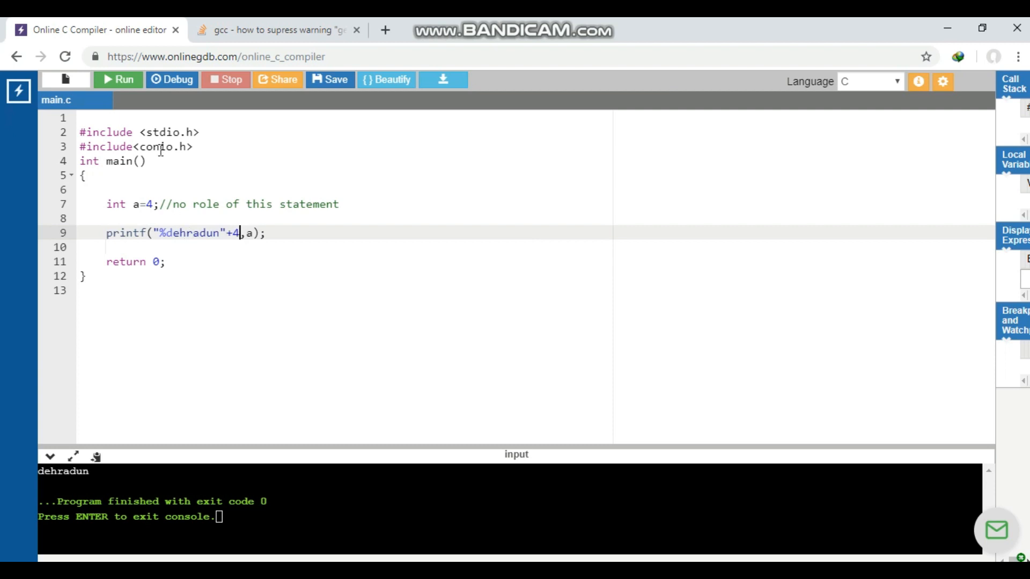
left_click(118, 79)
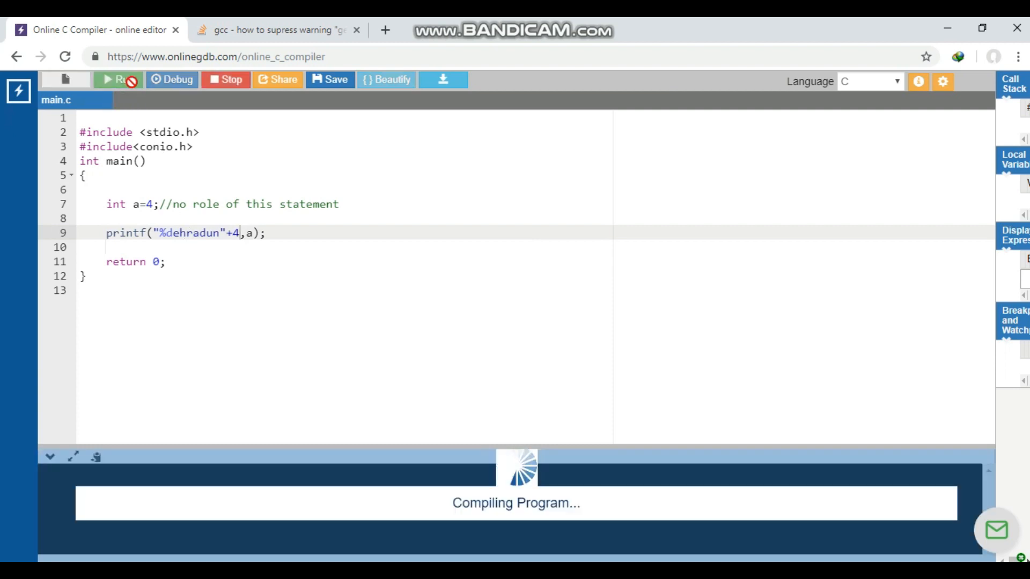
left_click(117, 79)
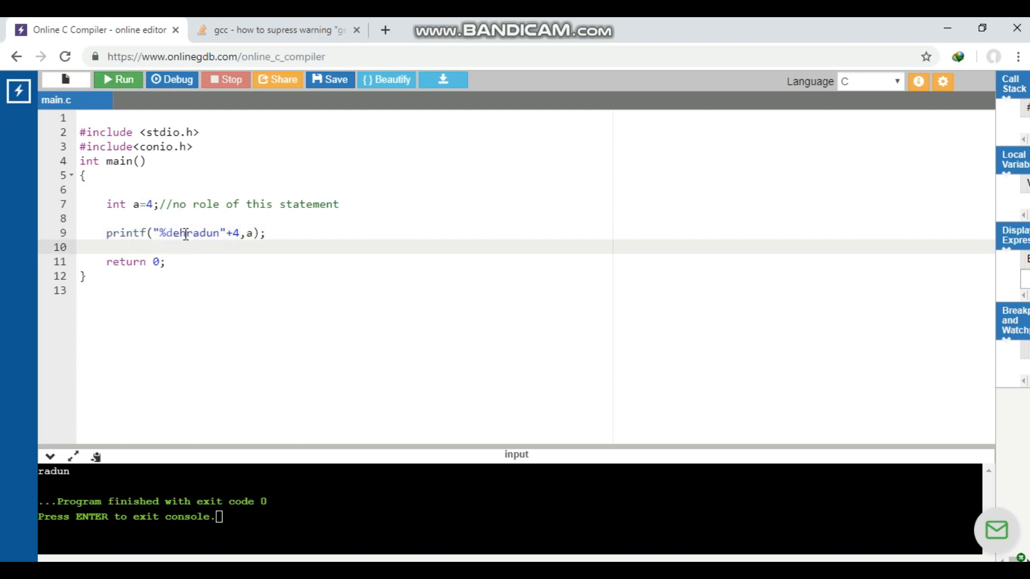
double_click(200, 233)
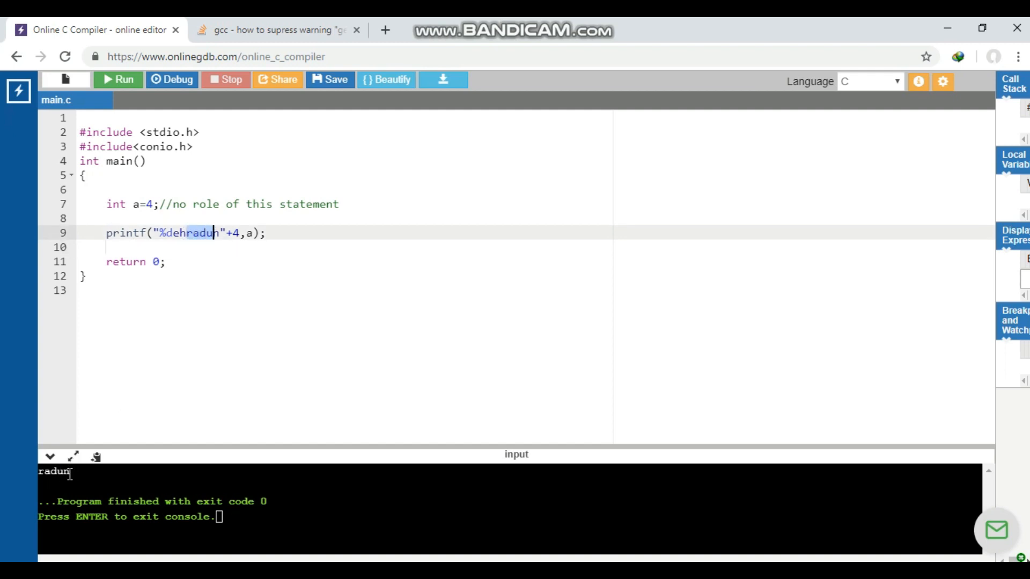
mouse_move(228, 336)
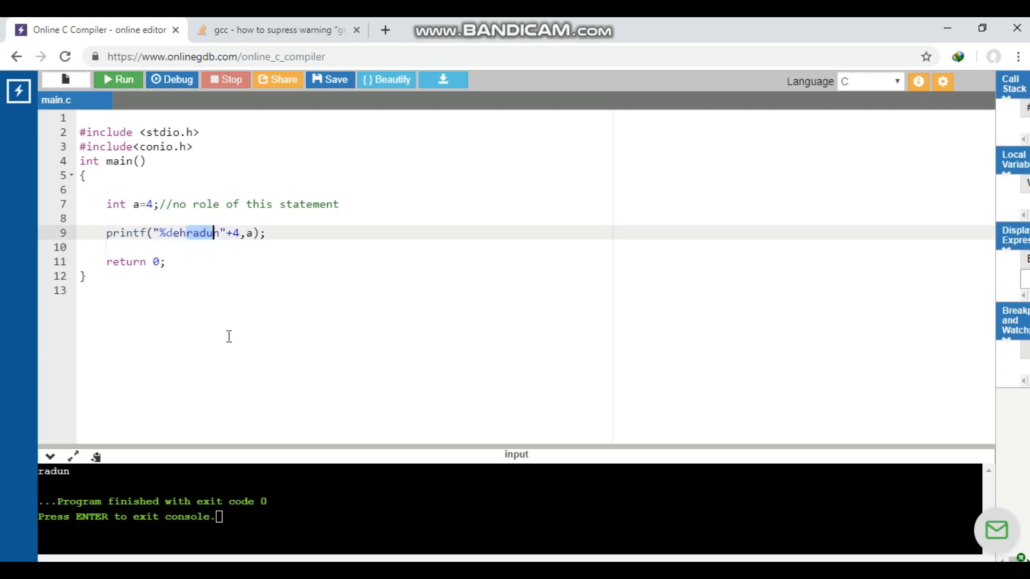